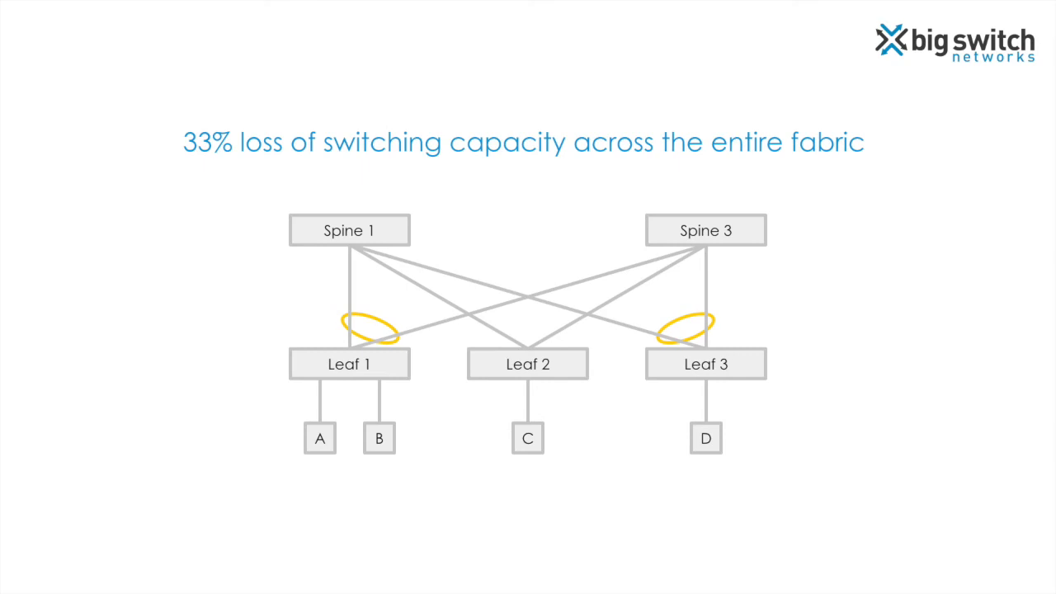
key(Right)
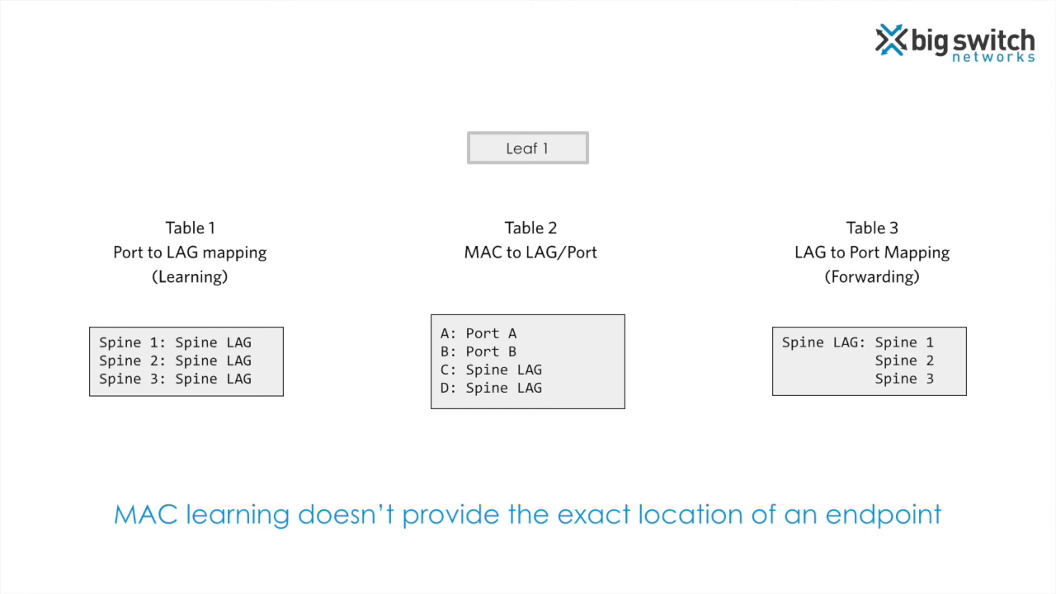